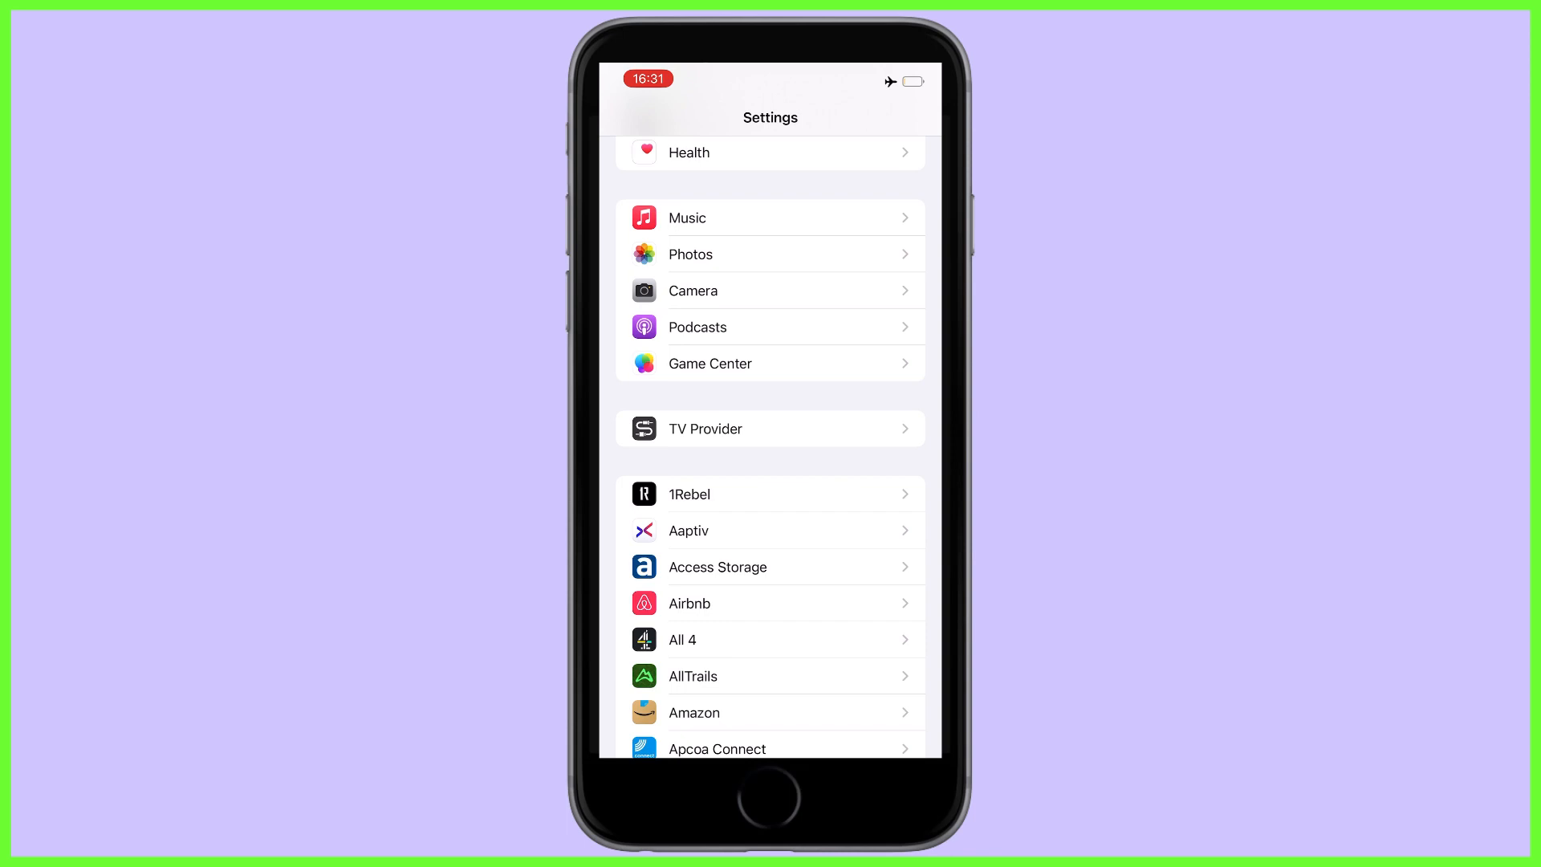
- Return to LumaFusion to view the IMG_3359 clip details showing 240 fps
click(771, 291)
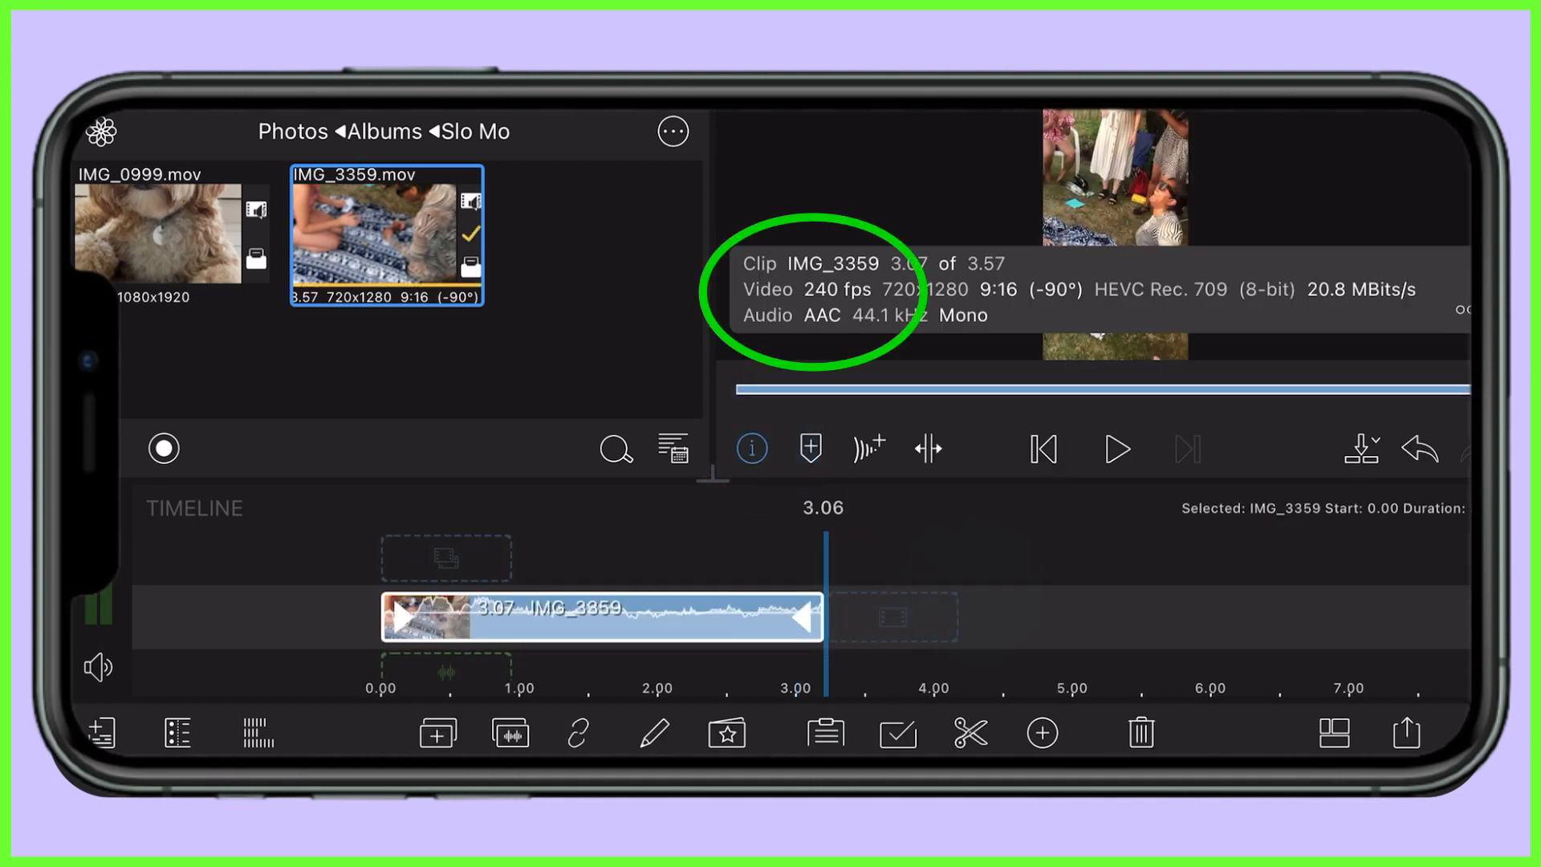
- Dismiss the clip details overlay and preview the IMG_3359 clip
click(750, 448)
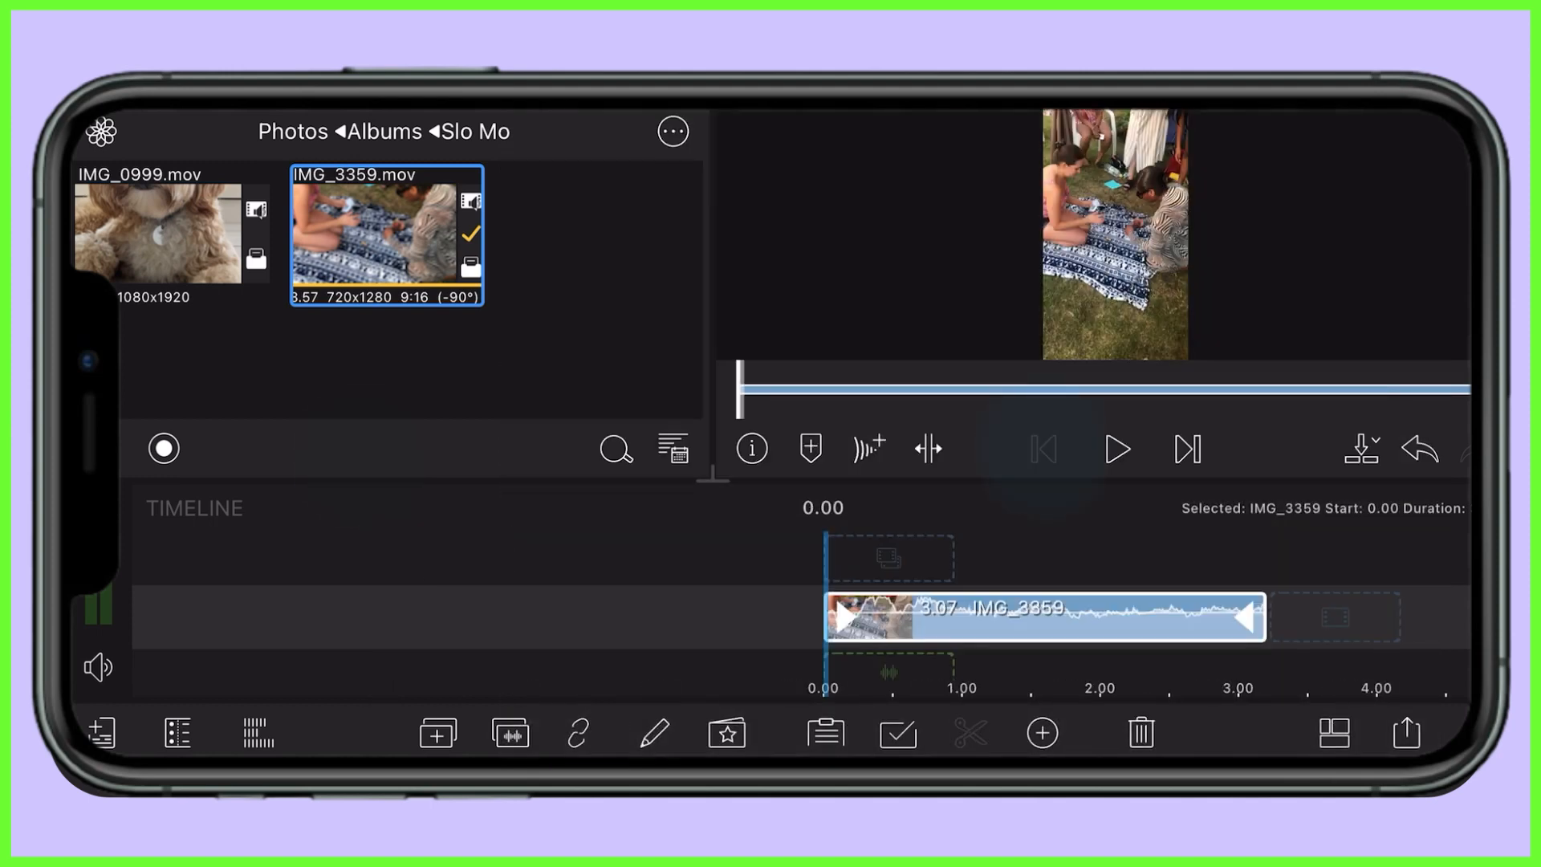
click(1114, 448)
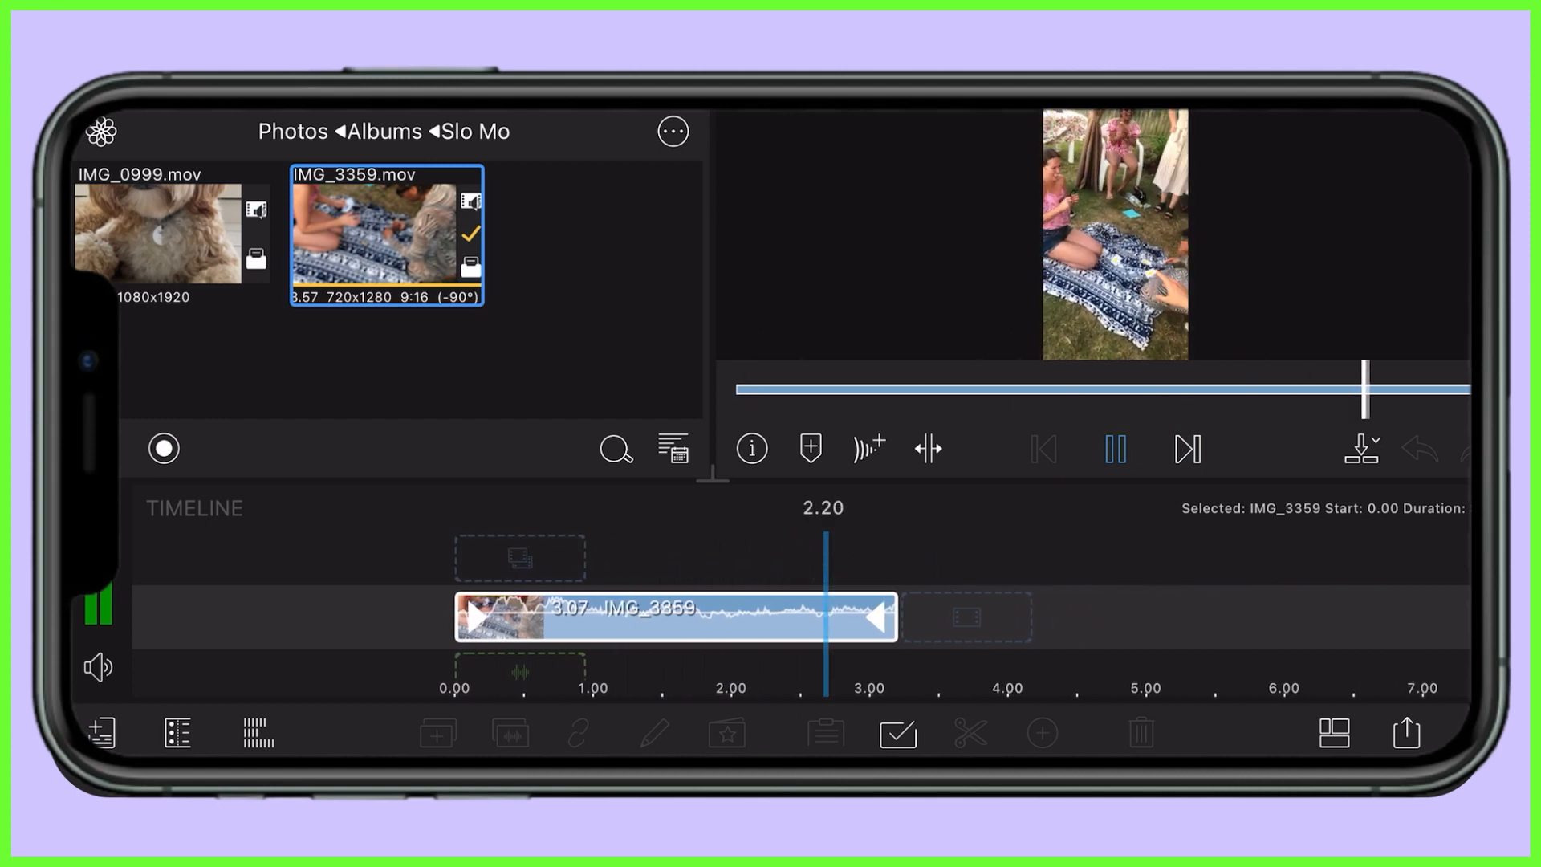
click(1115, 448)
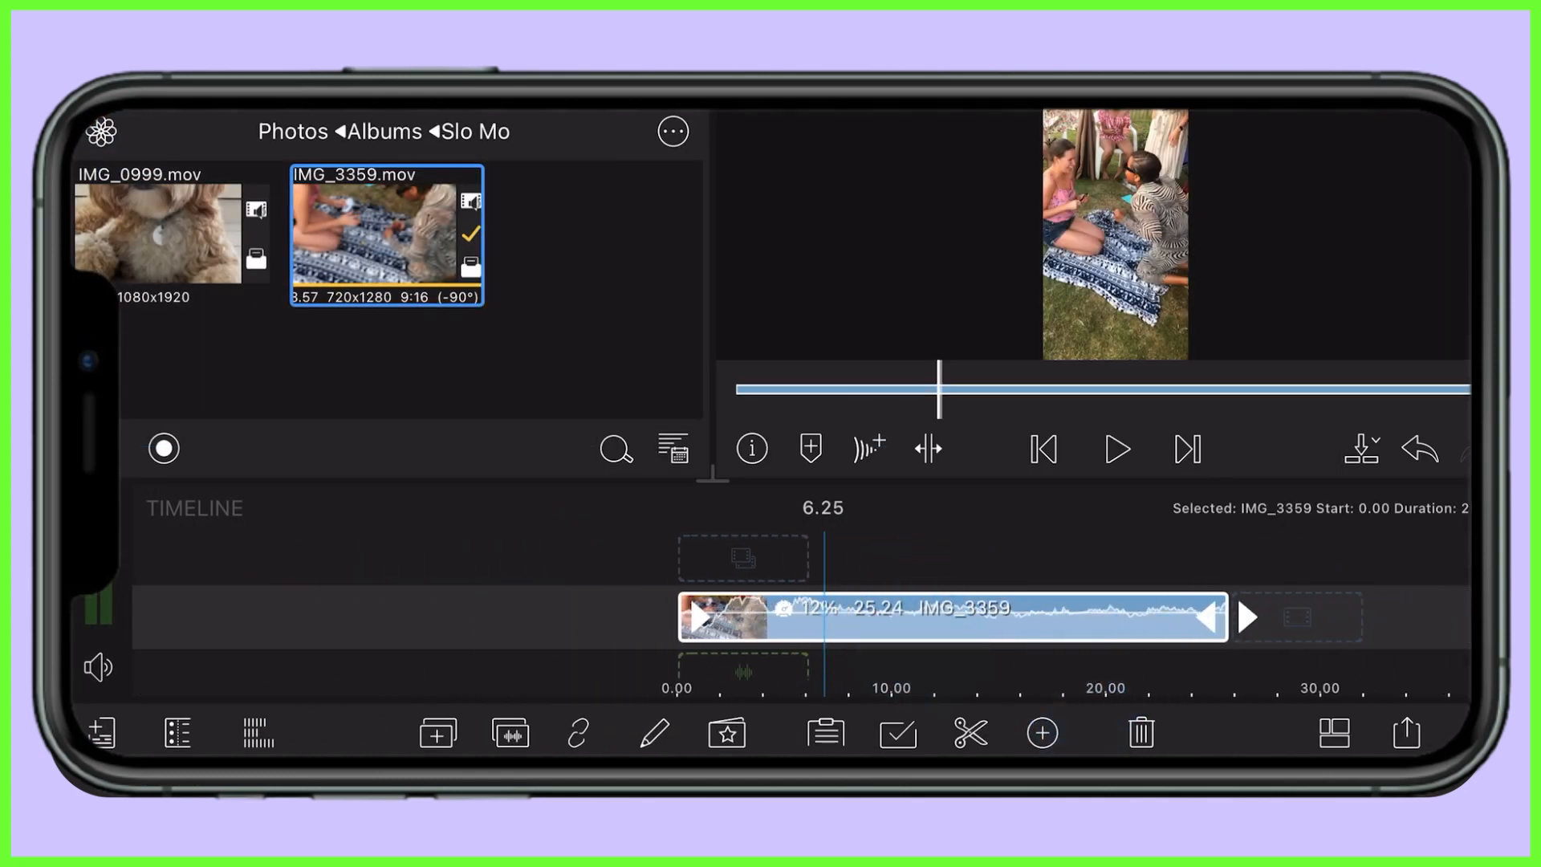
- Play the slowed clip from the timeline start, pausing at 8.09 seconds
click(1043, 448)
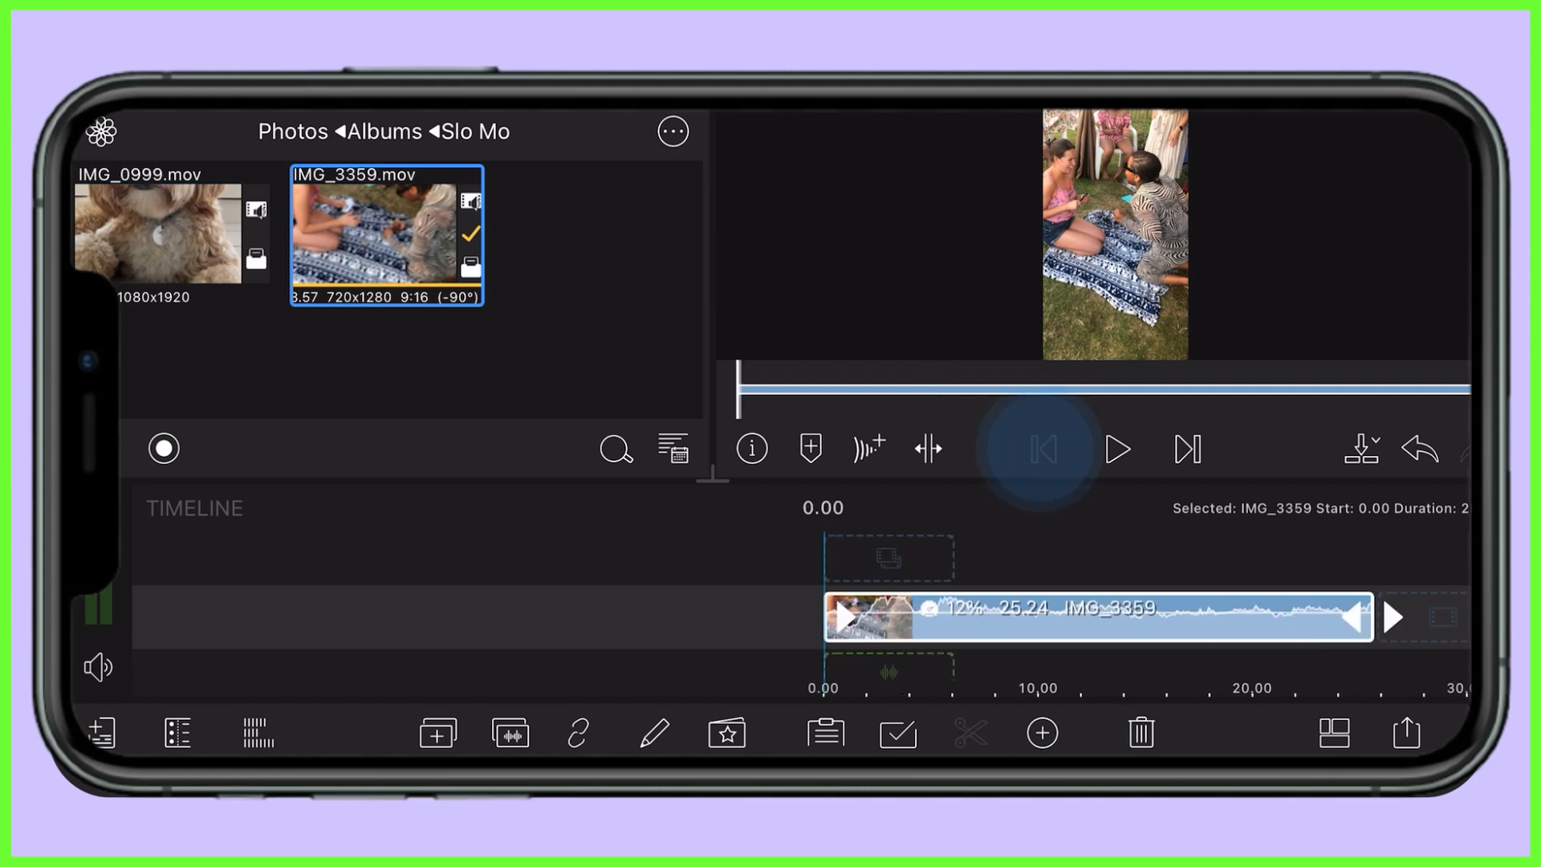
click(1118, 448)
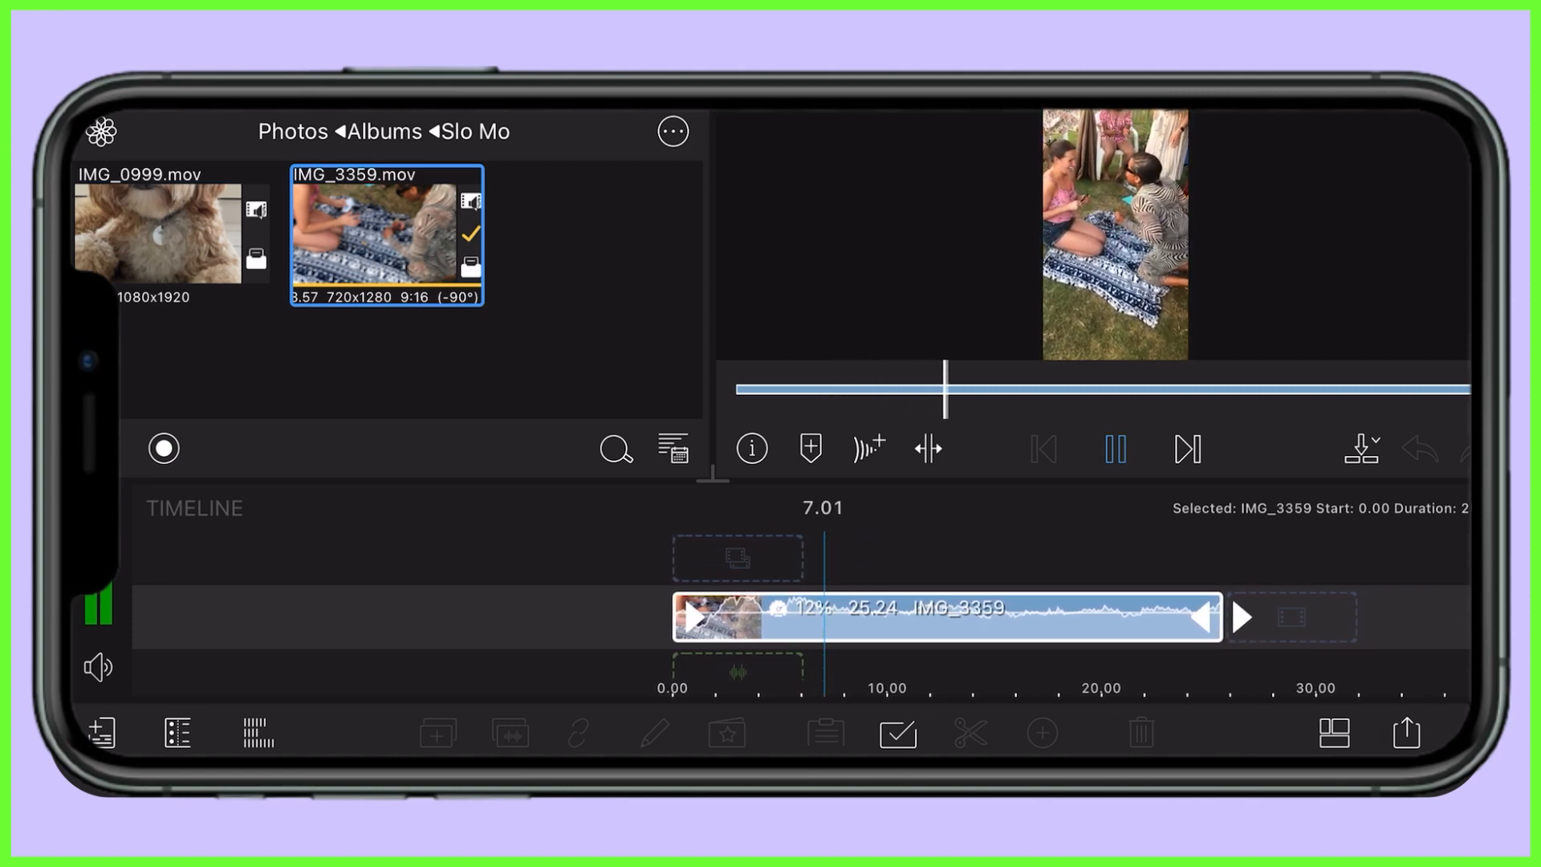
click(1113, 448)
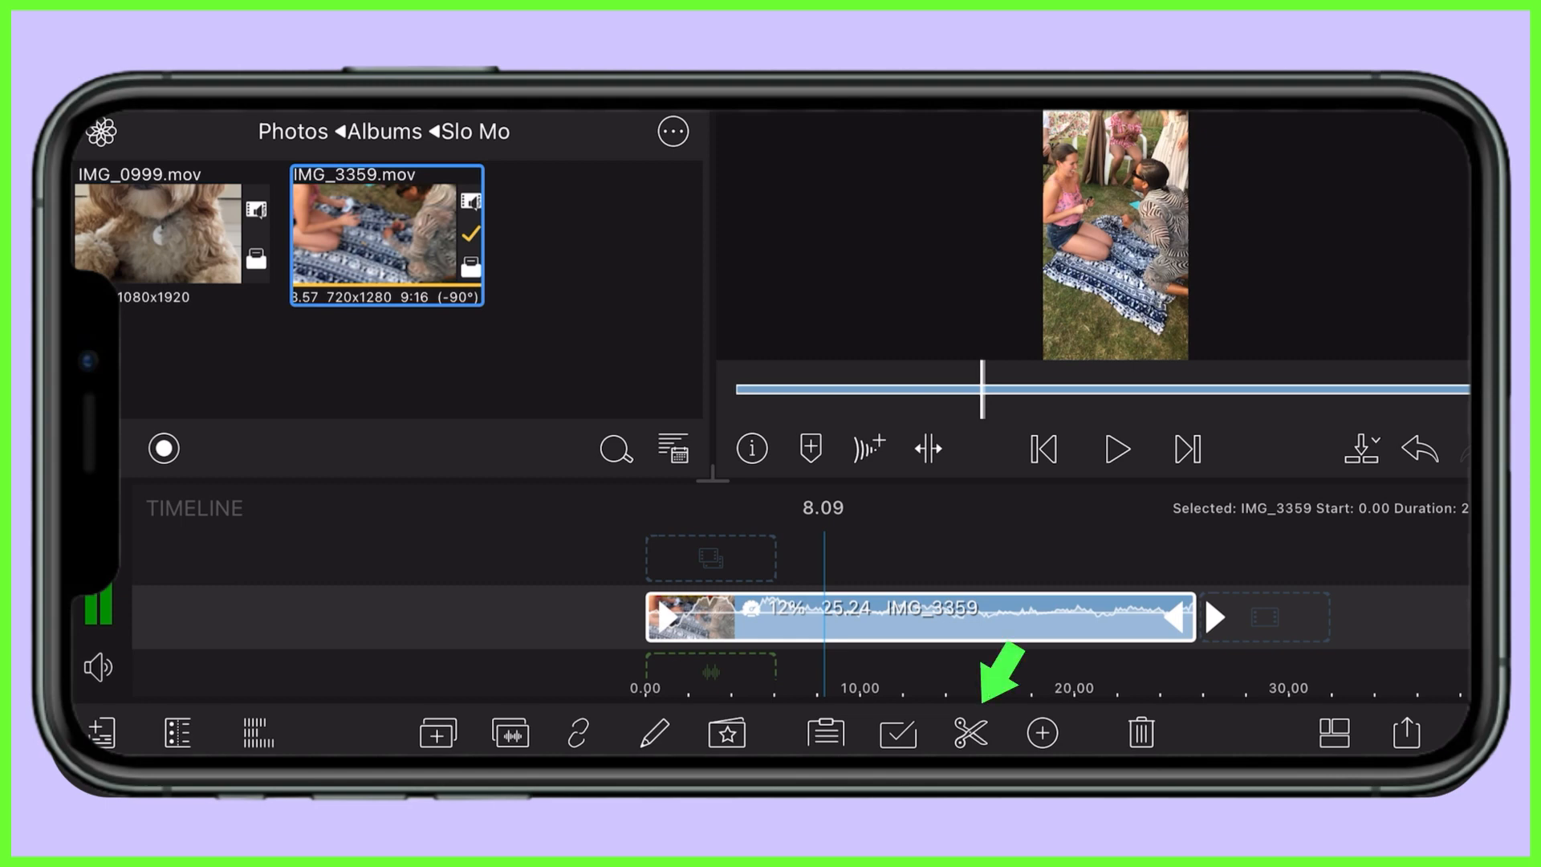
- Split the clip at 8.09 seconds and play back across the cut
click(971, 732)
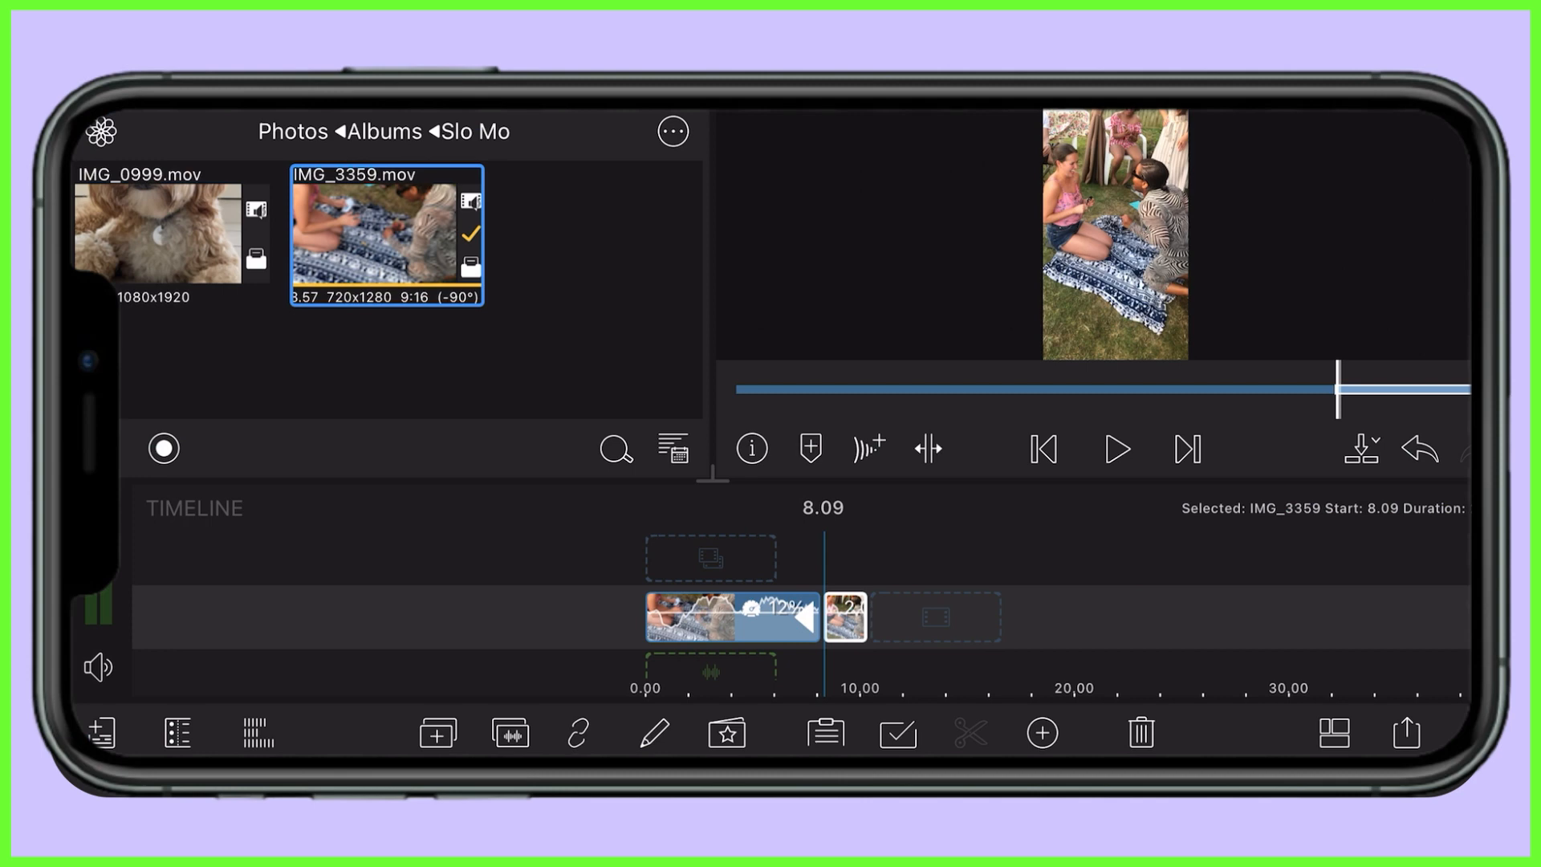
click(1116, 448)
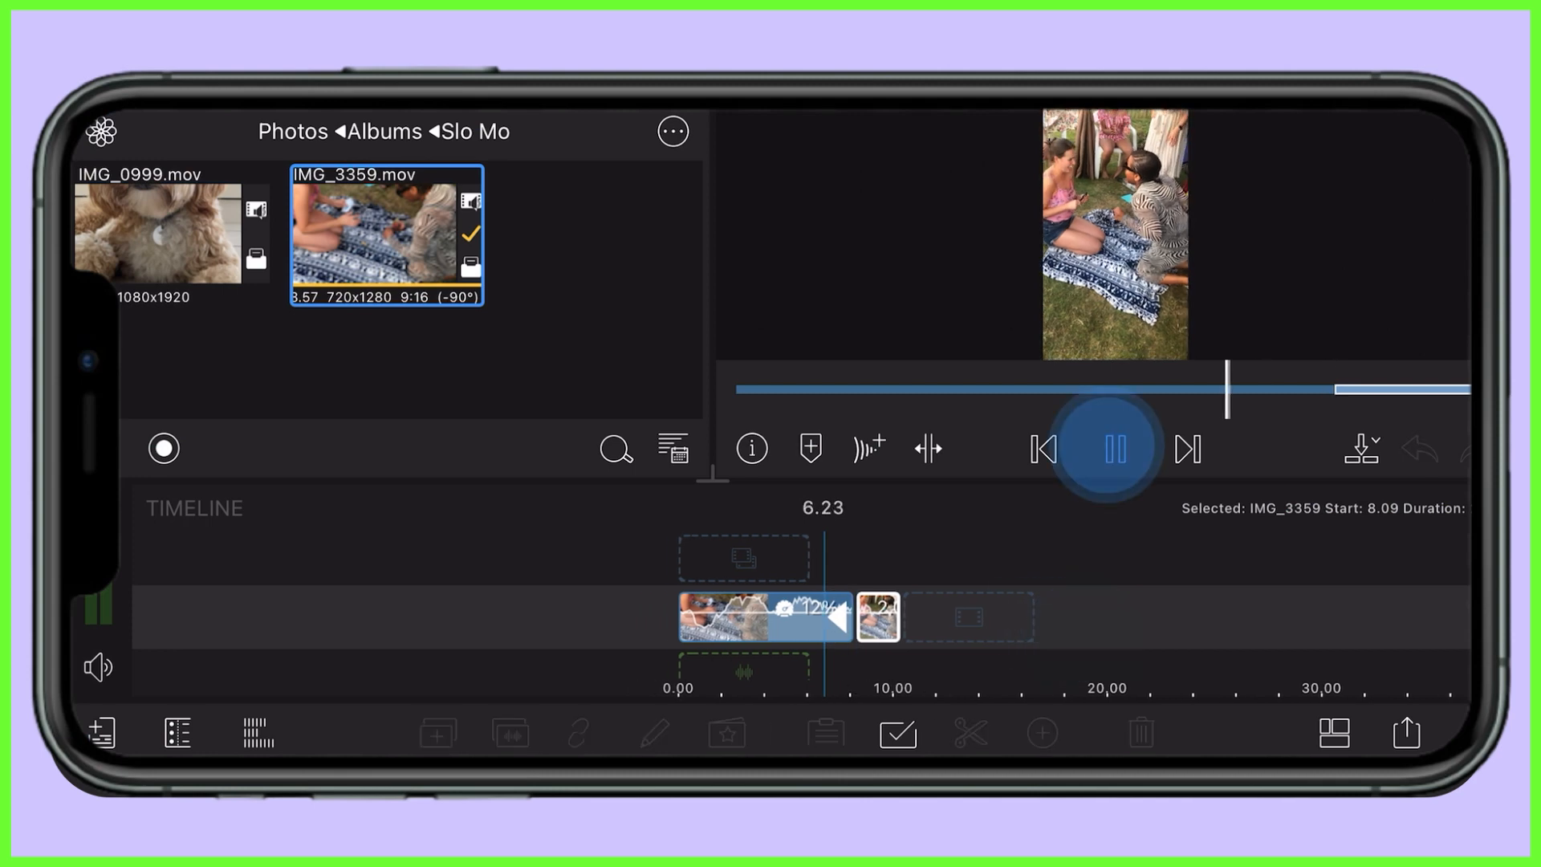
click(1112, 448)
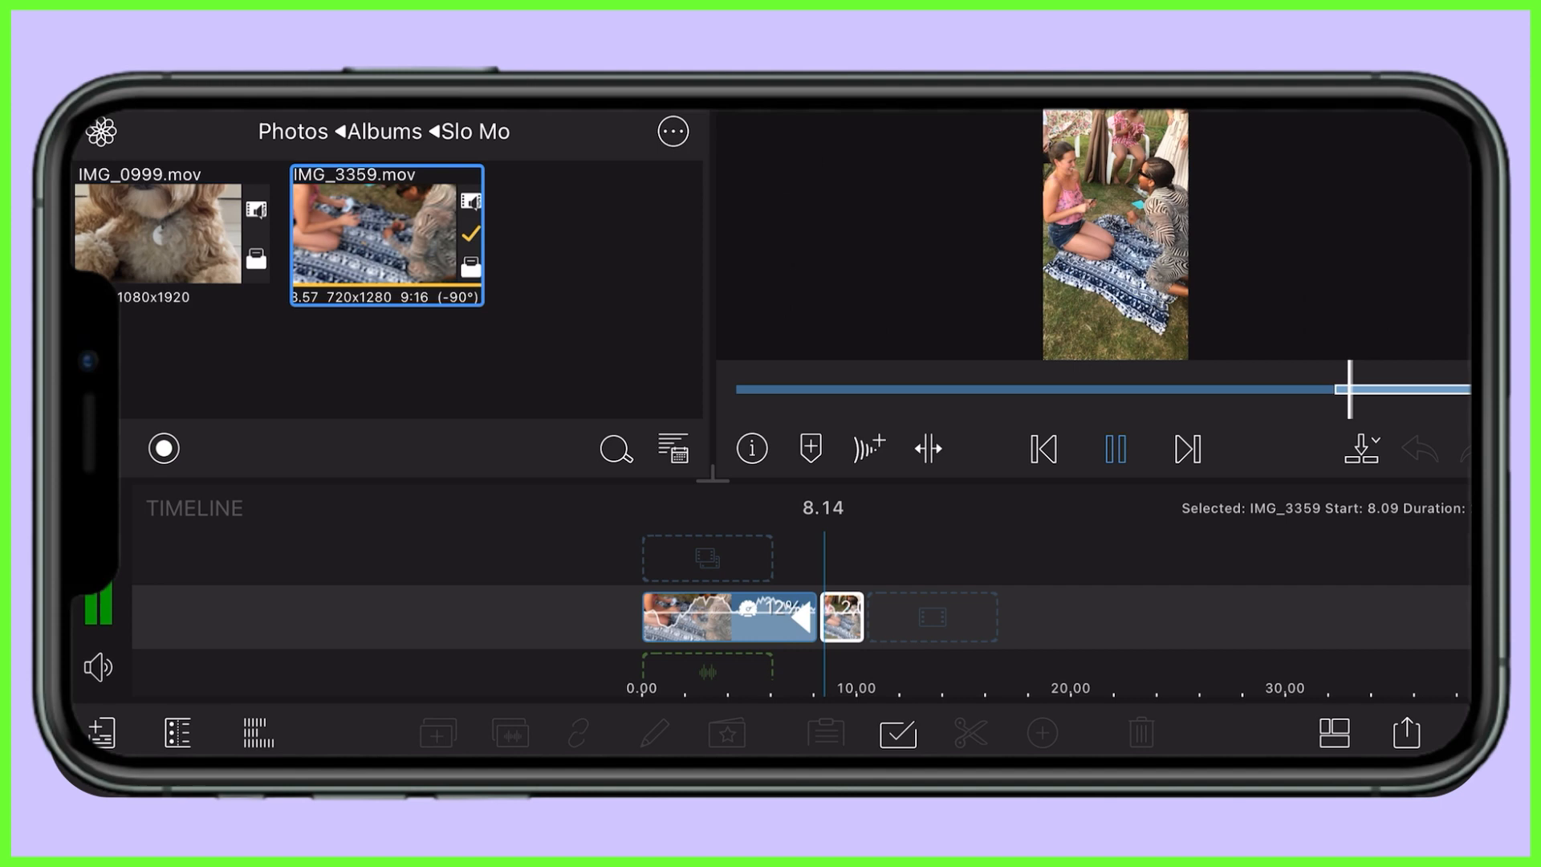